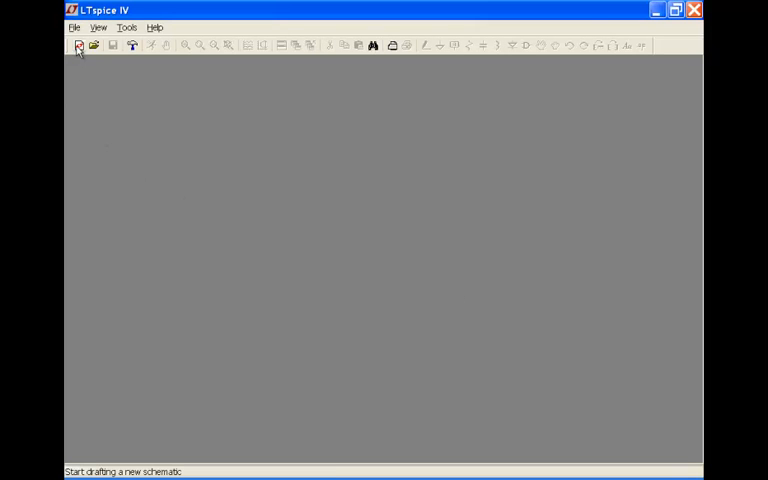
# Start a new blank schematic, Draft1
pyautogui.click(78, 46)
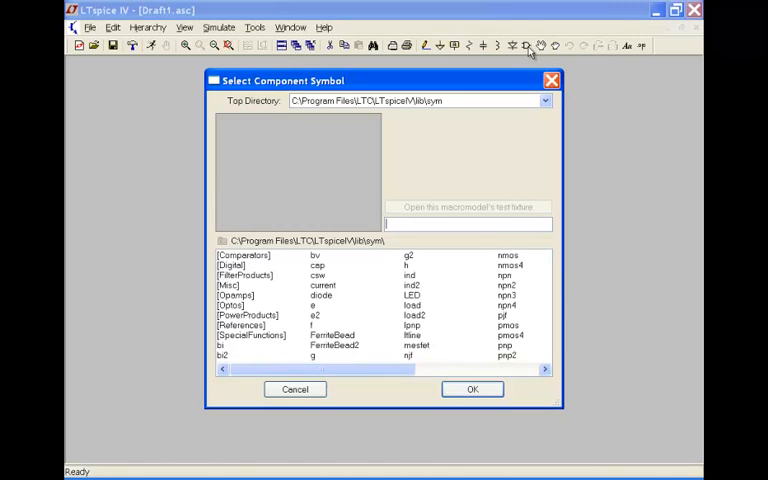
# Filter the component symbol list by the part number 365
pyautogui.write('36')
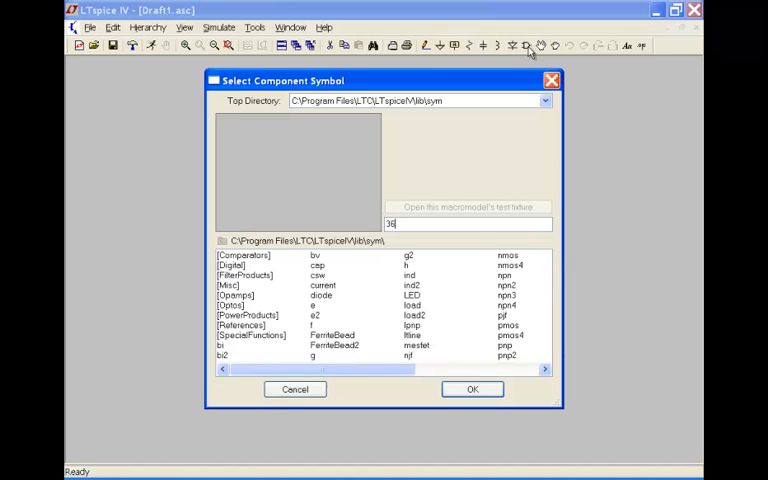
pyautogui.write('5')
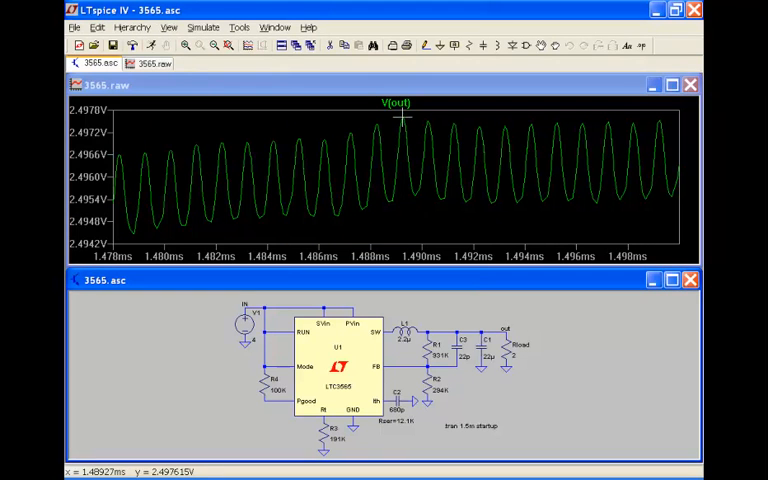
# Measure V(out) ripple at about 160µV peak-to-peak, then zoom to fit the full 0–1.4ms ramp
pyautogui.moveTo(398, 118); pyautogui.dragTo(430, 198)
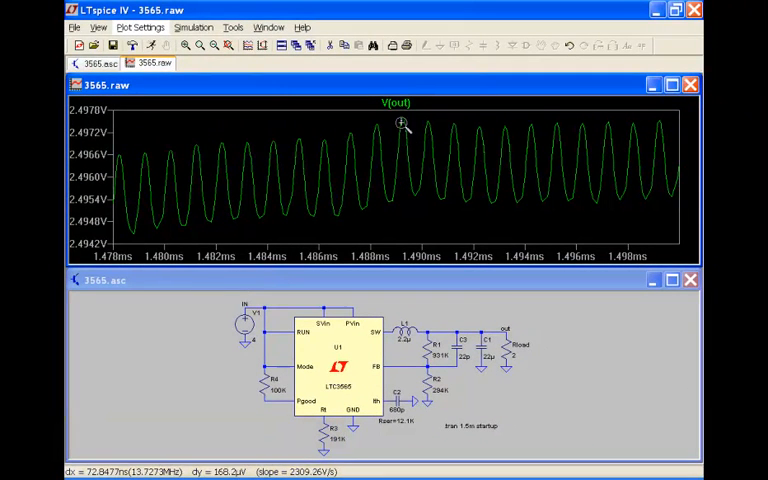
pyautogui.rightClick(404, 126)
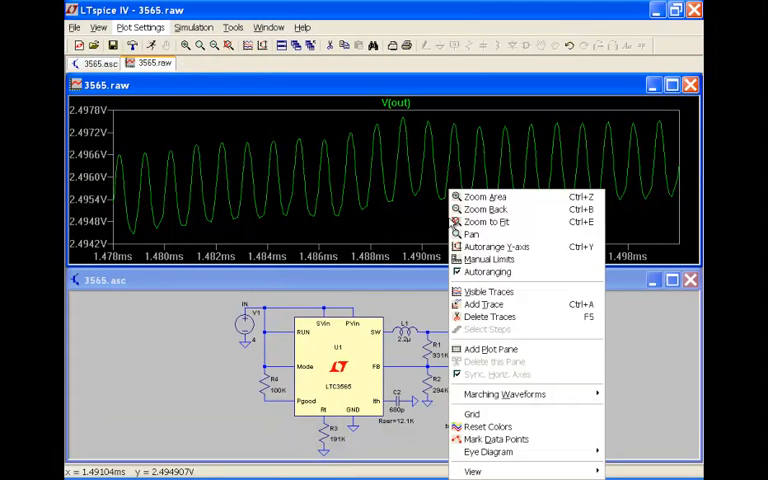
pyautogui.click(486, 220)
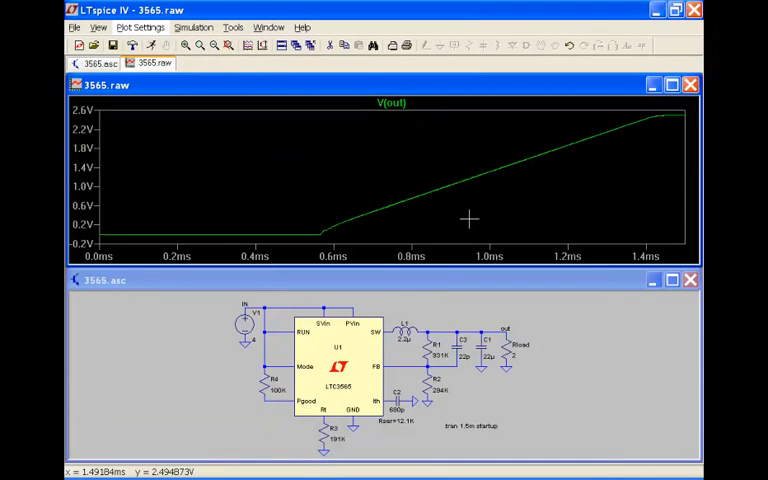